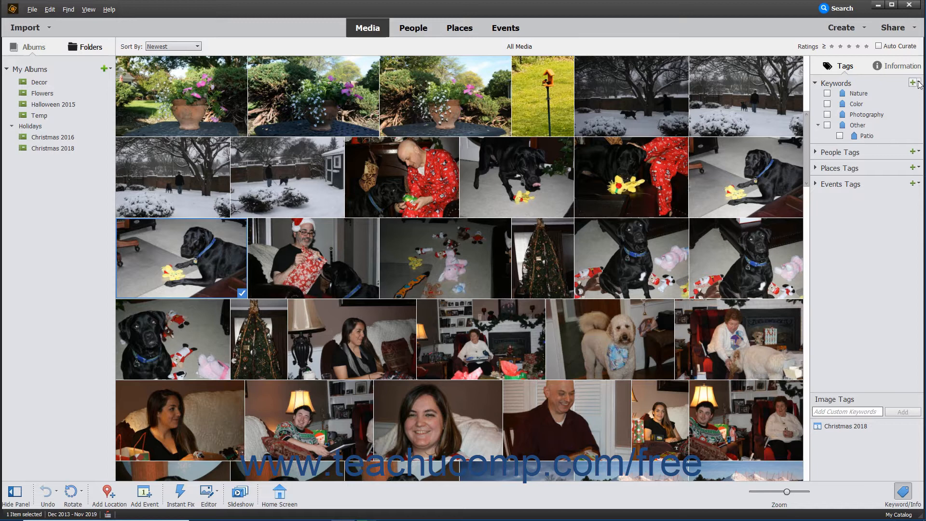
# Filter the media grid to the three photos tagged with the Patio keyword
pyautogui.click(915, 83)
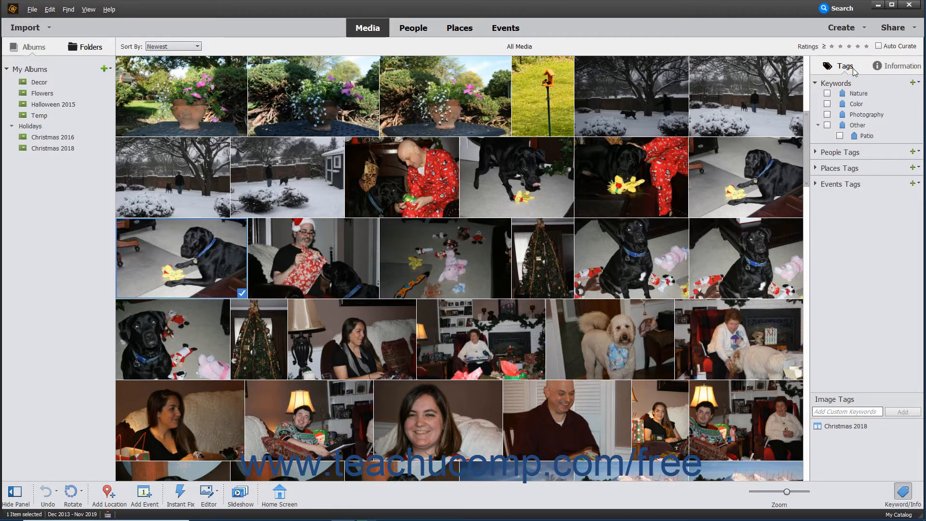
pyautogui.moveTo(845, 66)
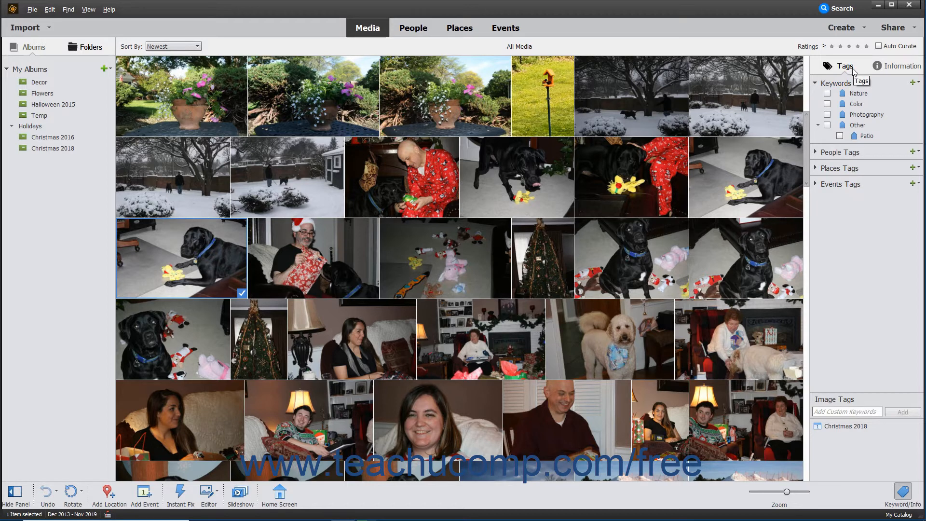
pyautogui.click(840, 136)
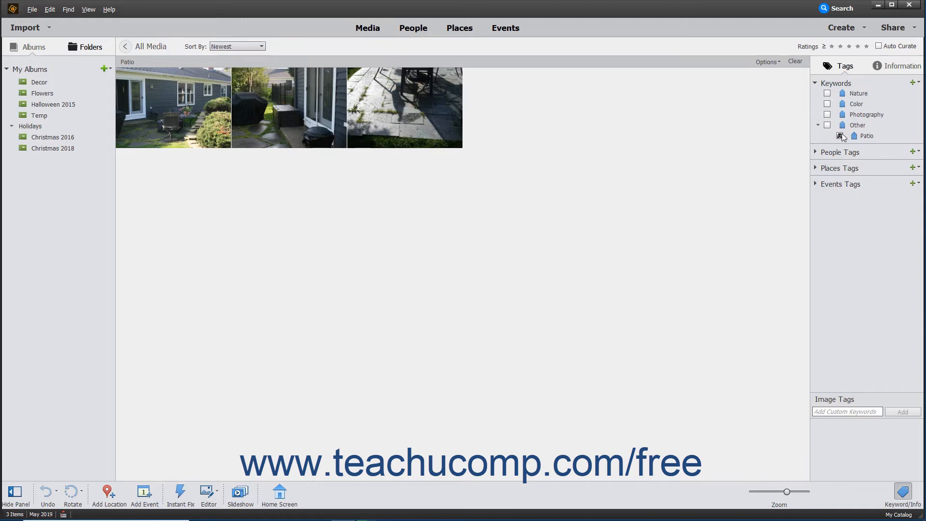
# Untick Patio to show all 222 items and expand the People, Places and Events tag groups
pyautogui.click(842, 135)
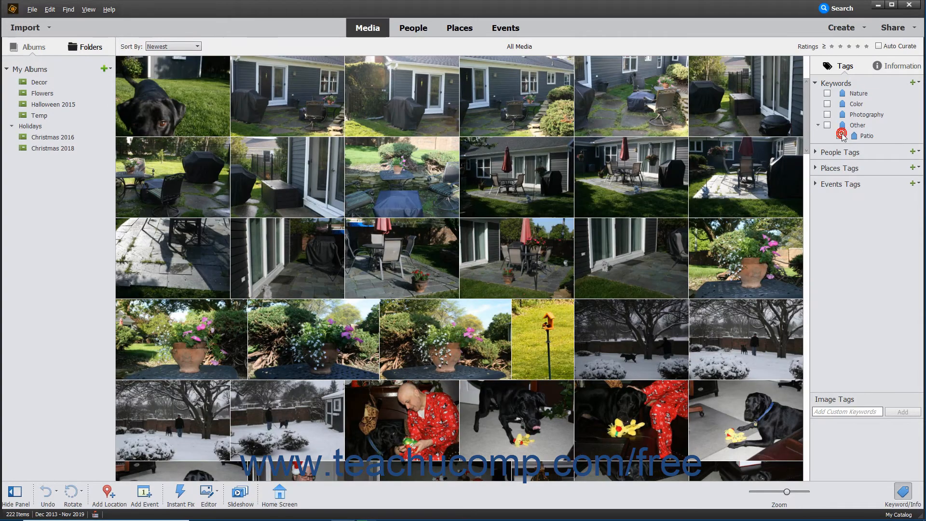
pyautogui.click(838, 151)
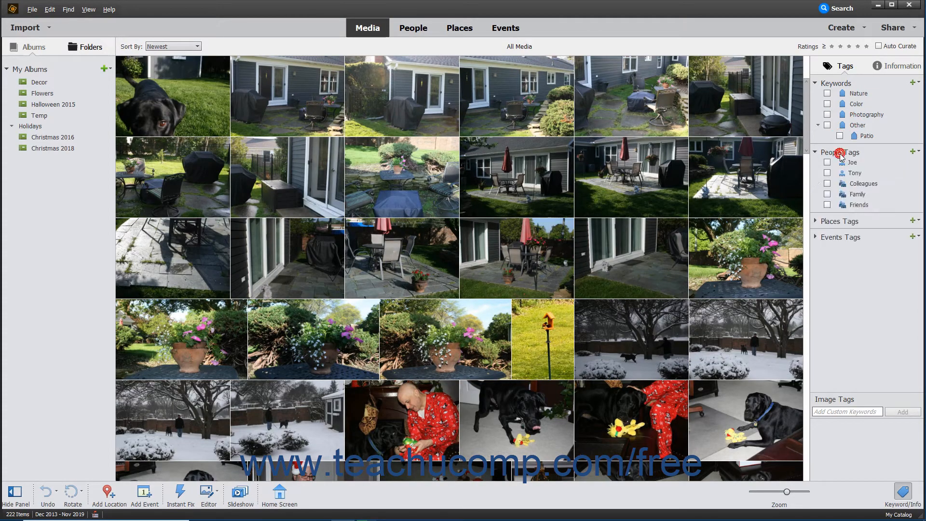
pyautogui.moveTo(844, 217)
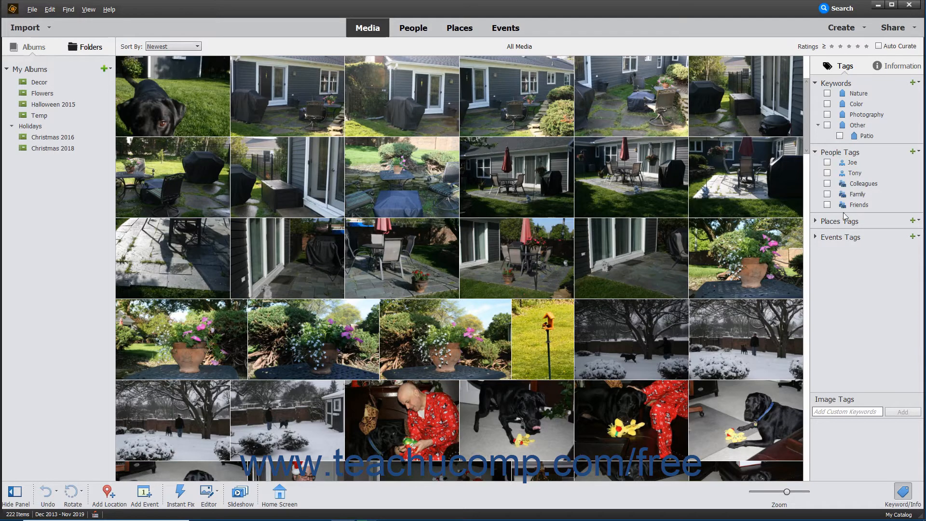
pyautogui.click(817, 248)
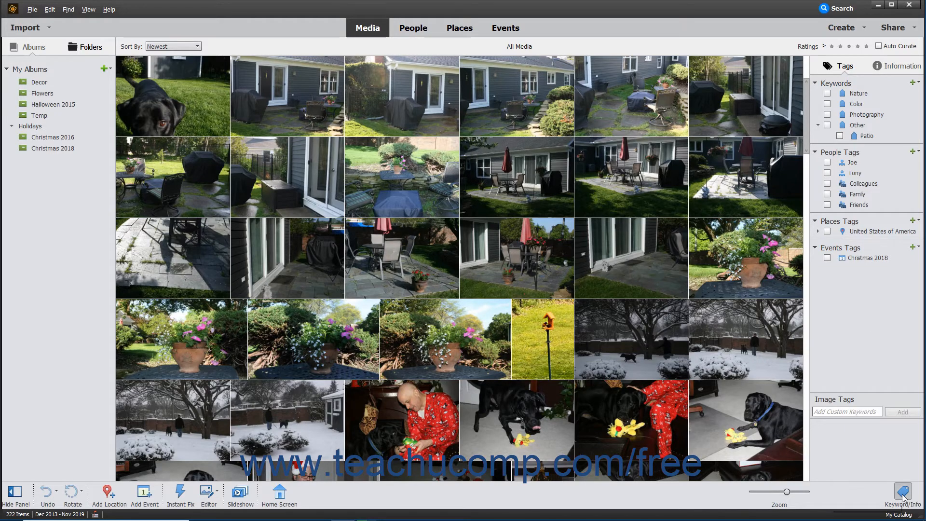
pyautogui.scroll(3)
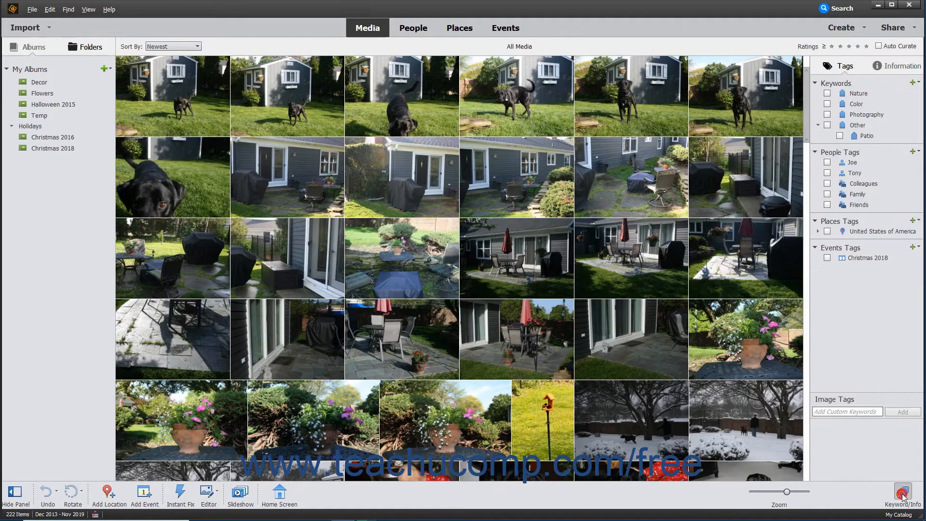
pyautogui.moveTo(847, 72)
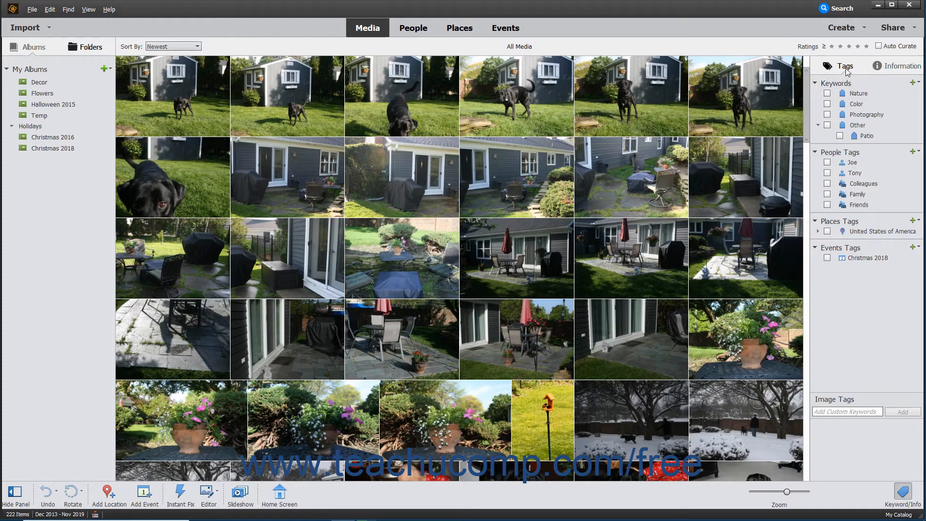
pyautogui.click(844, 67)
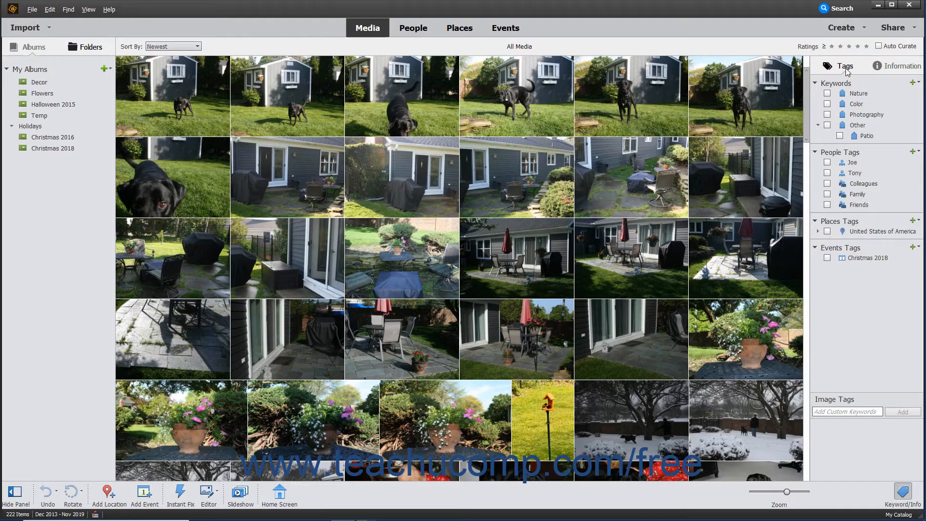
pyautogui.click(814, 83)
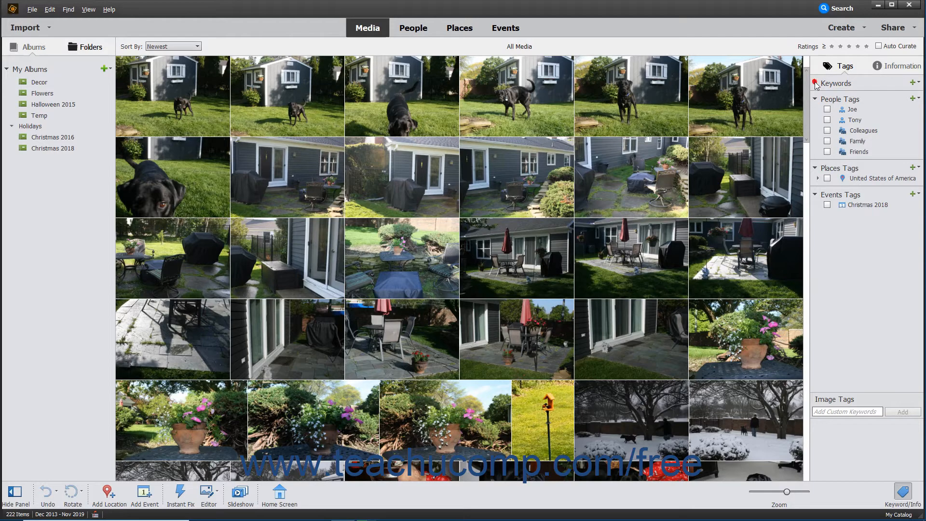
pyautogui.click(817, 83)
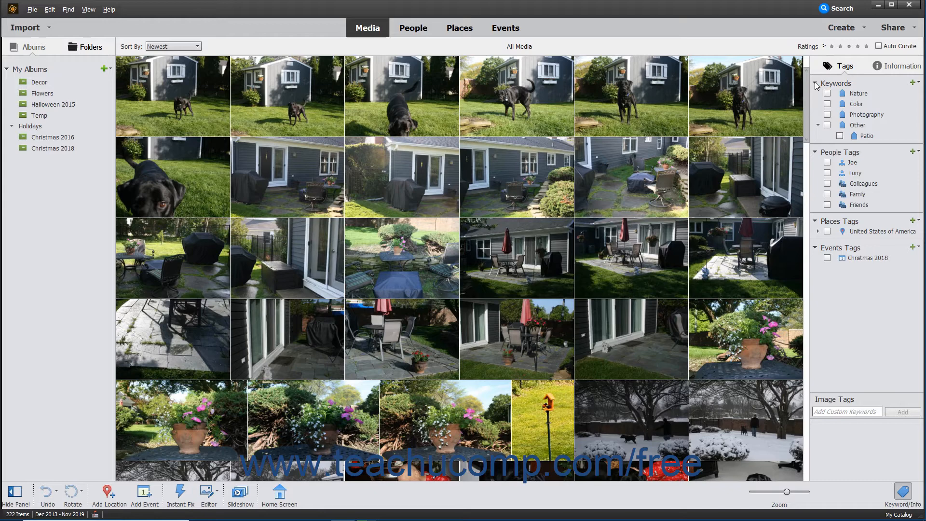
pyautogui.click(816, 83)
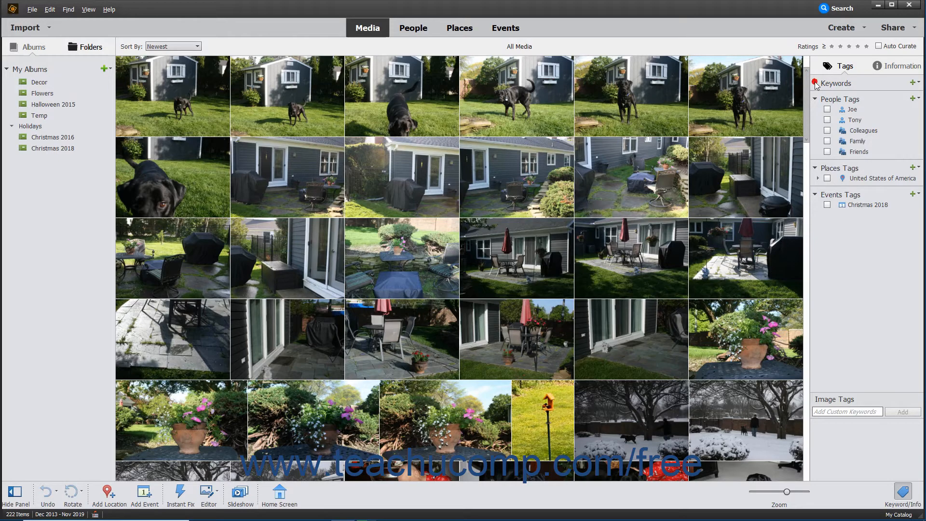
pyautogui.click(817, 83)
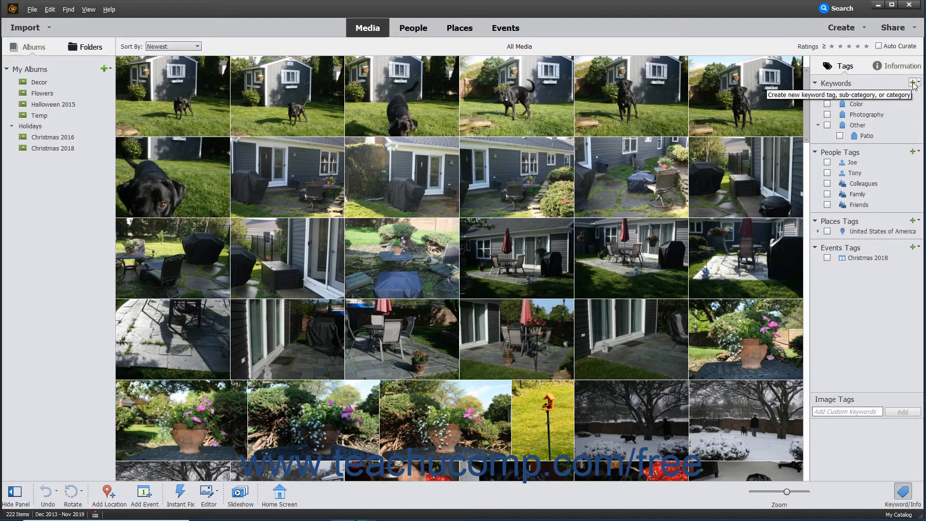
# Start a New Keyword Tag from the Keywords + menu and bring up its icon editor
pyautogui.click(917, 83)
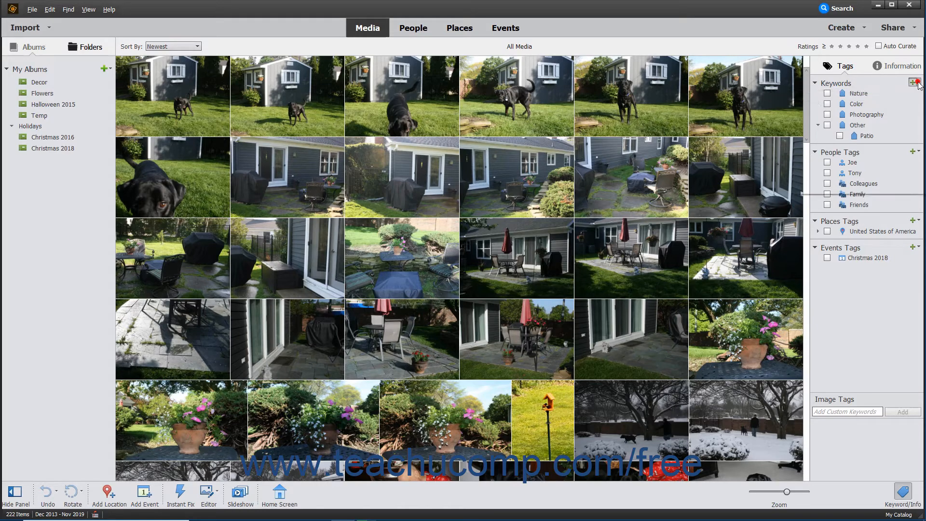
pyautogui.click(915, 83)
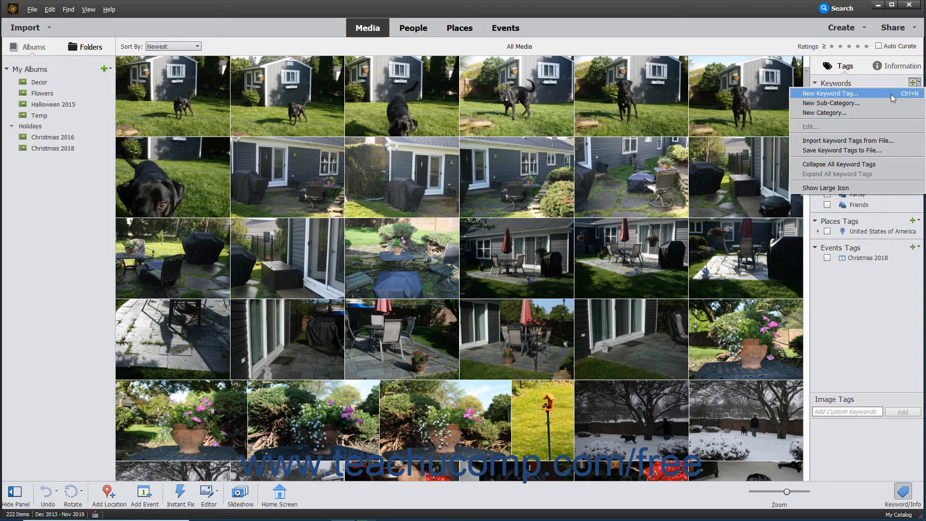
pyautogui.click(831, 94)
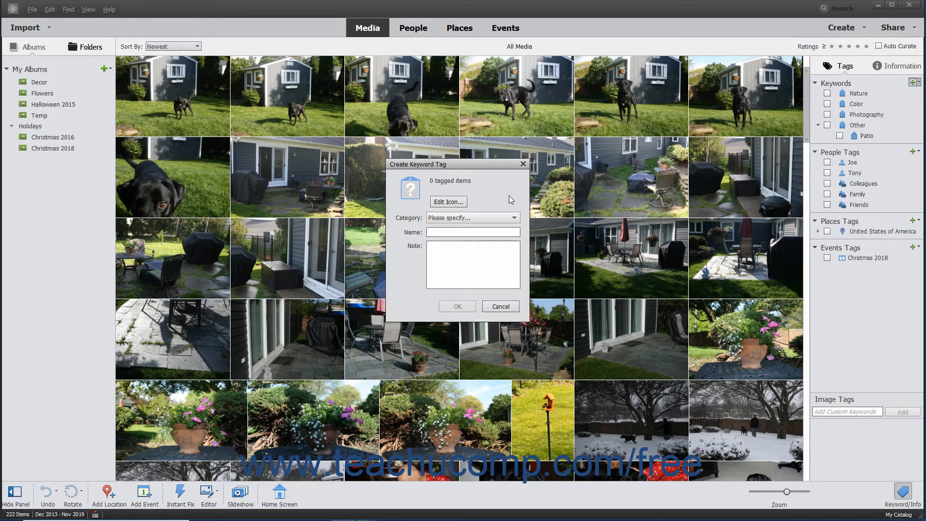
pyautogui.moveTo(449, 202)
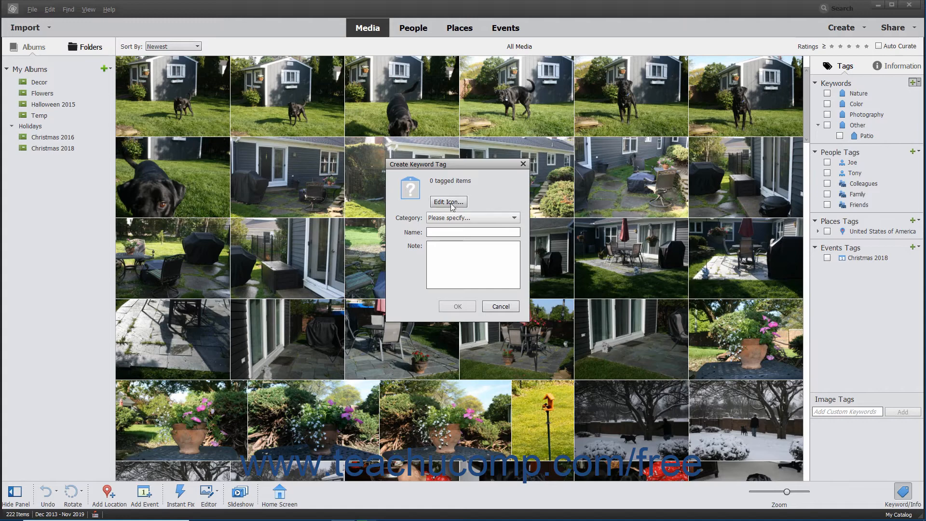
pyautogui.click(449, 202)
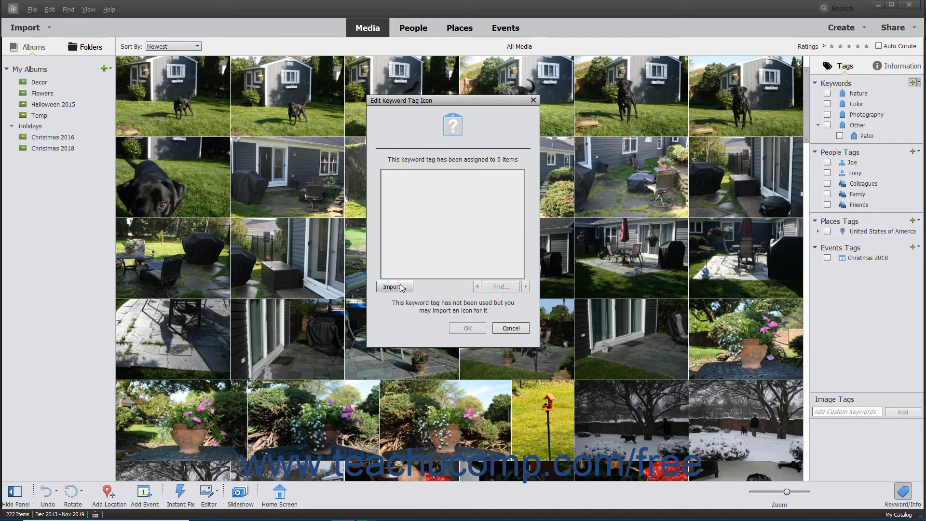
# Import wreath.jpg from Pictures as the new keyword tag's icon
pyautogui.click(394, 286)
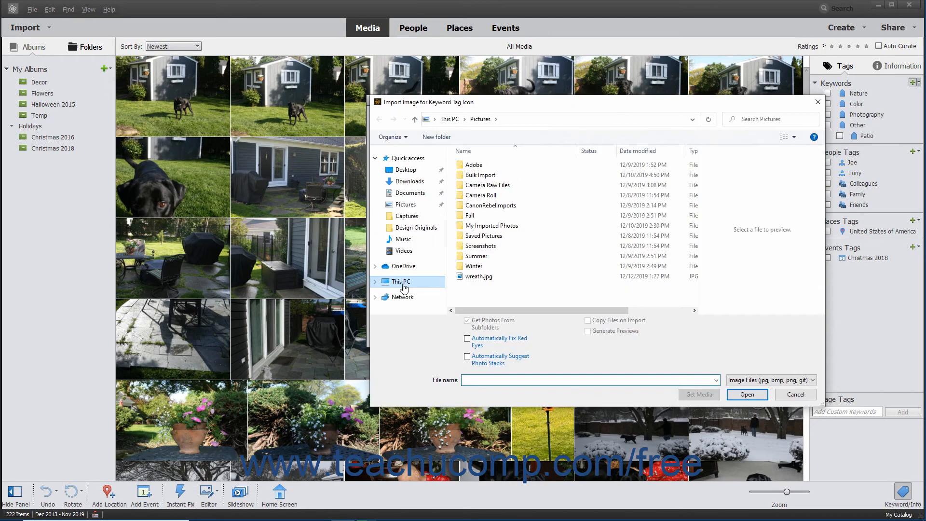
pyautogui.click(479, 275)
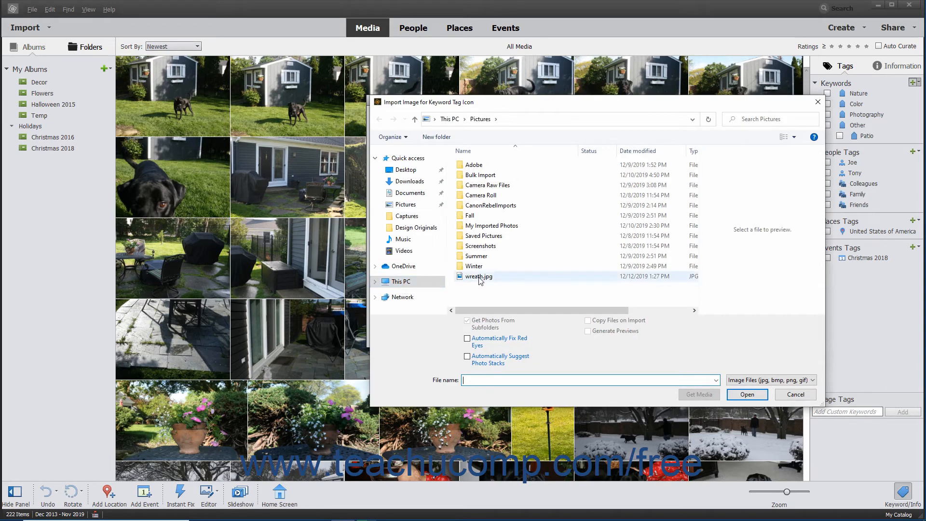
pyautogui.click(478, 276)
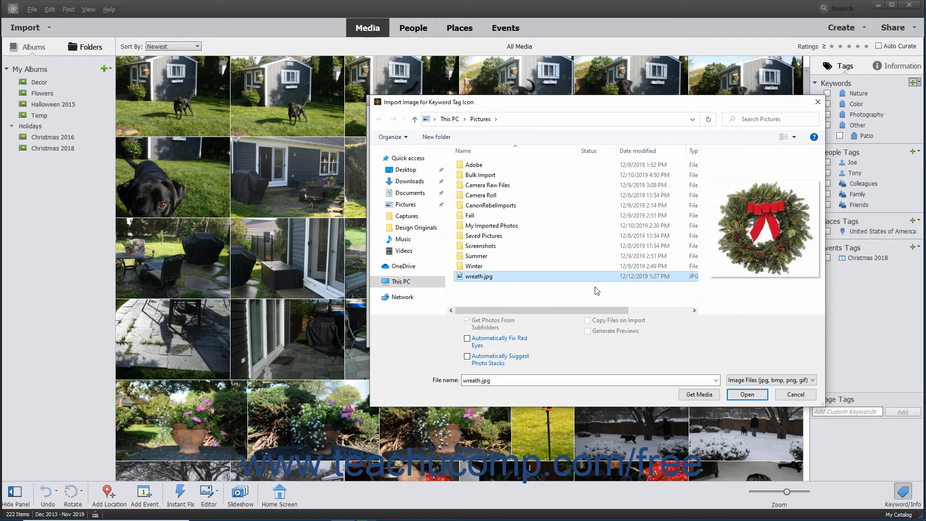
pyautogui.click(746, 393)
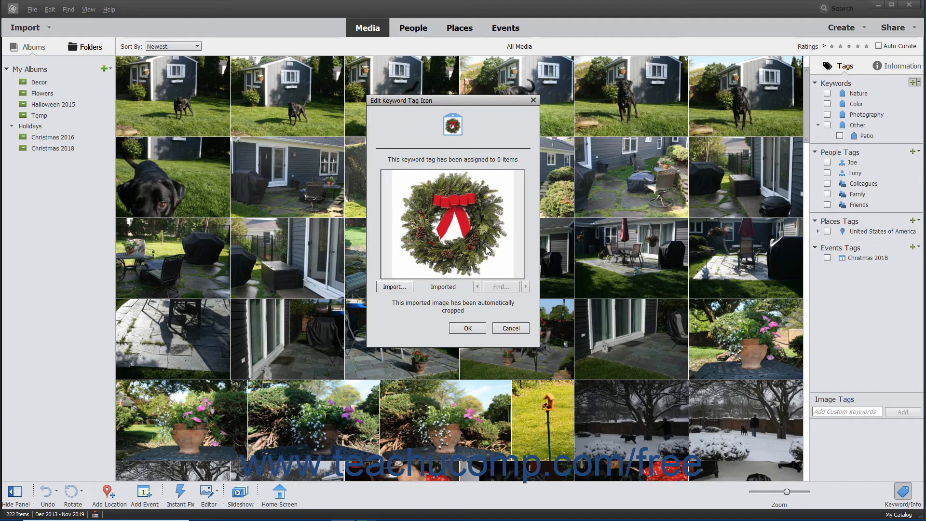
# Accept the wreath icon, choose the Photography category and name the tag 'Christmas'
pyautogui.click(466, 328)
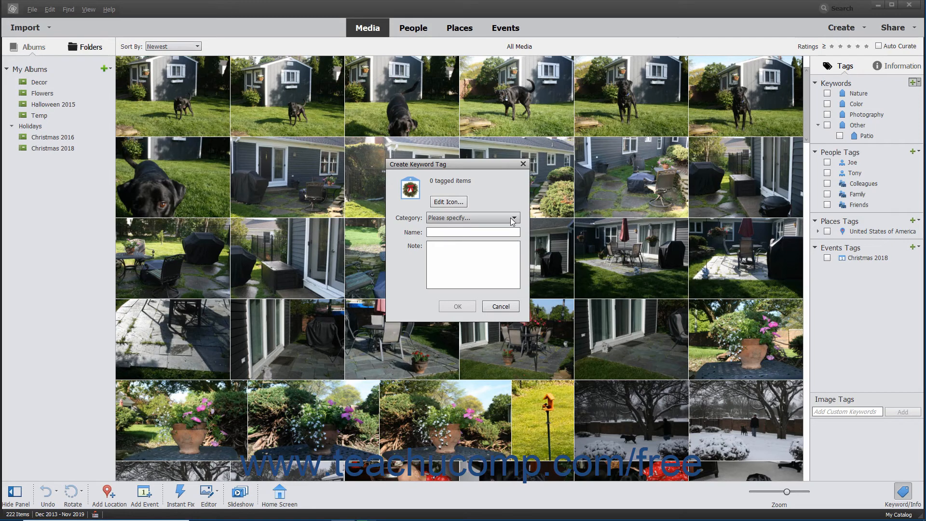
pyautogui.click(511, 217)
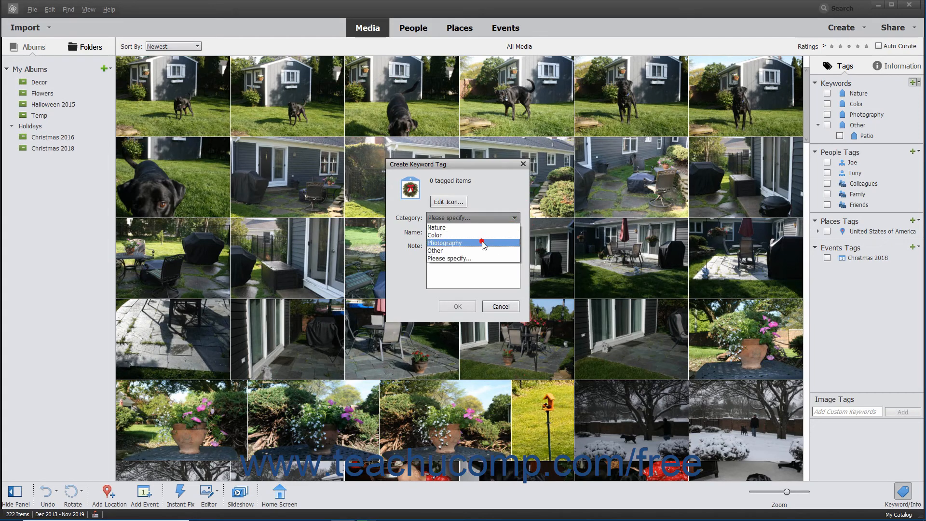
pyautogui.click(444, 243)
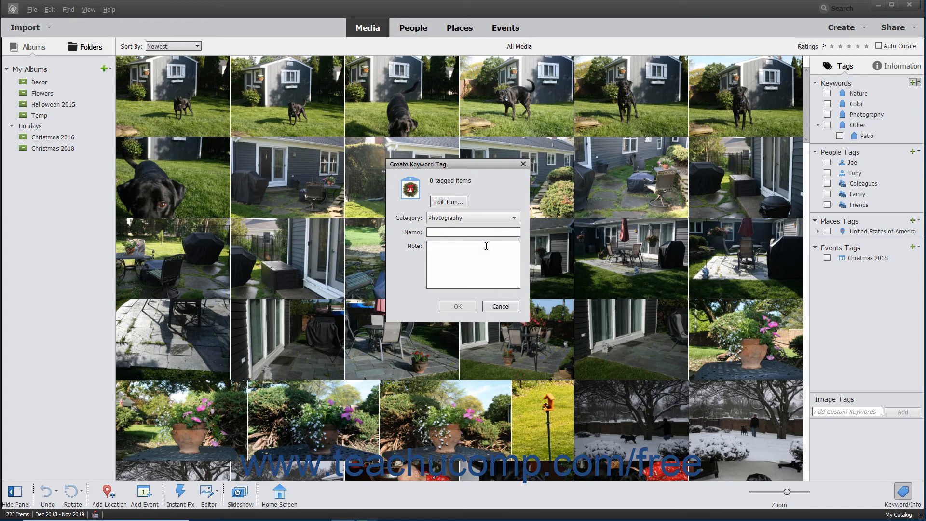
pyautogui.moveTo(454, 244)
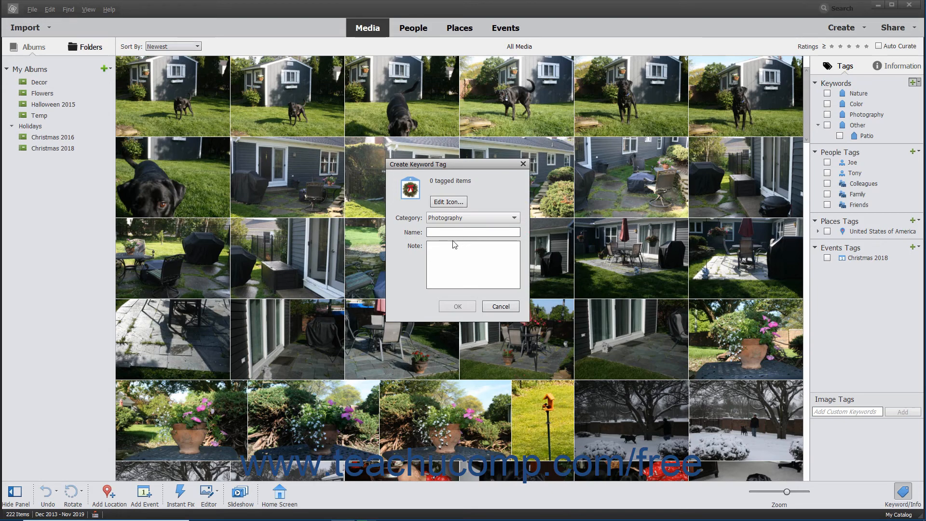
pyautogui.write('Chr')
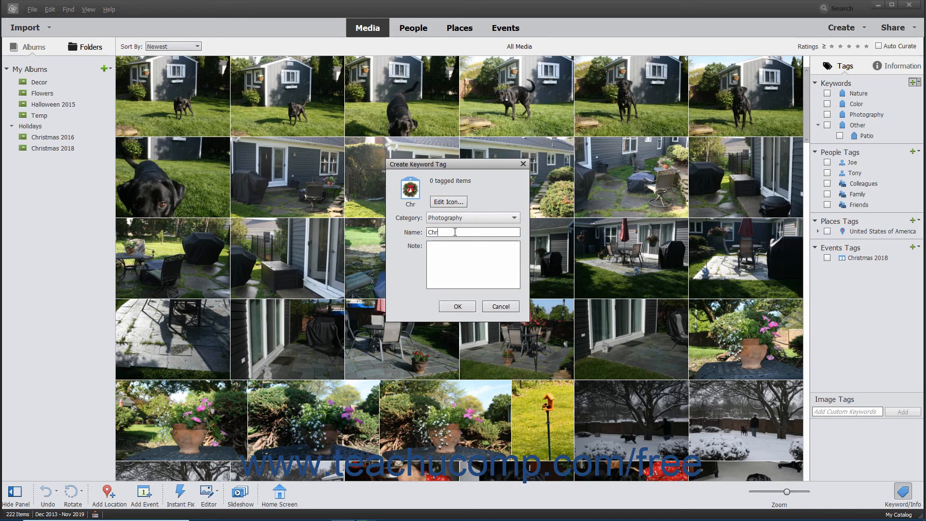
pyautogui.write('istmas')
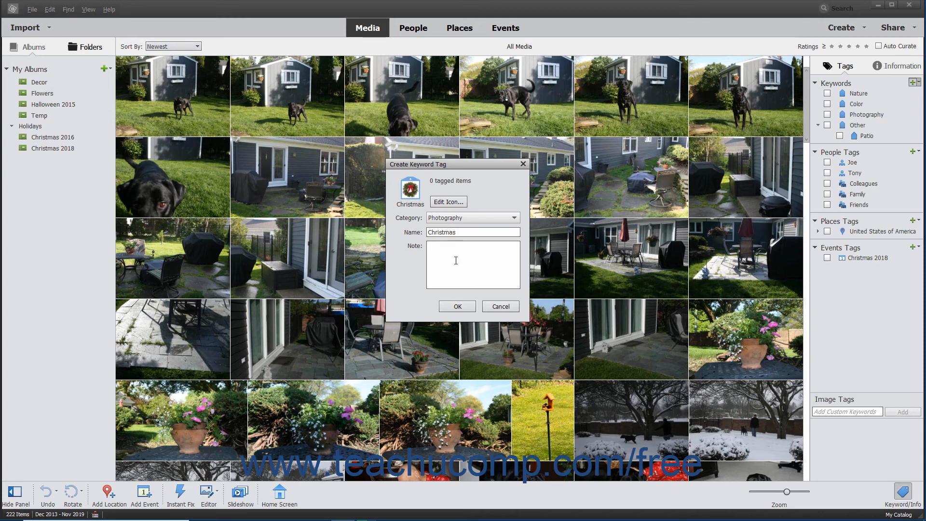
pyautogui.click(454, 258)
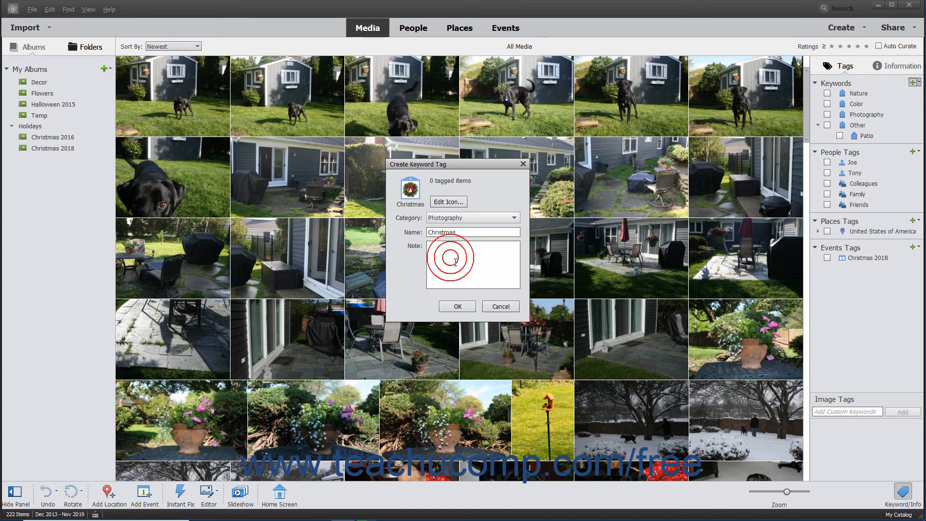